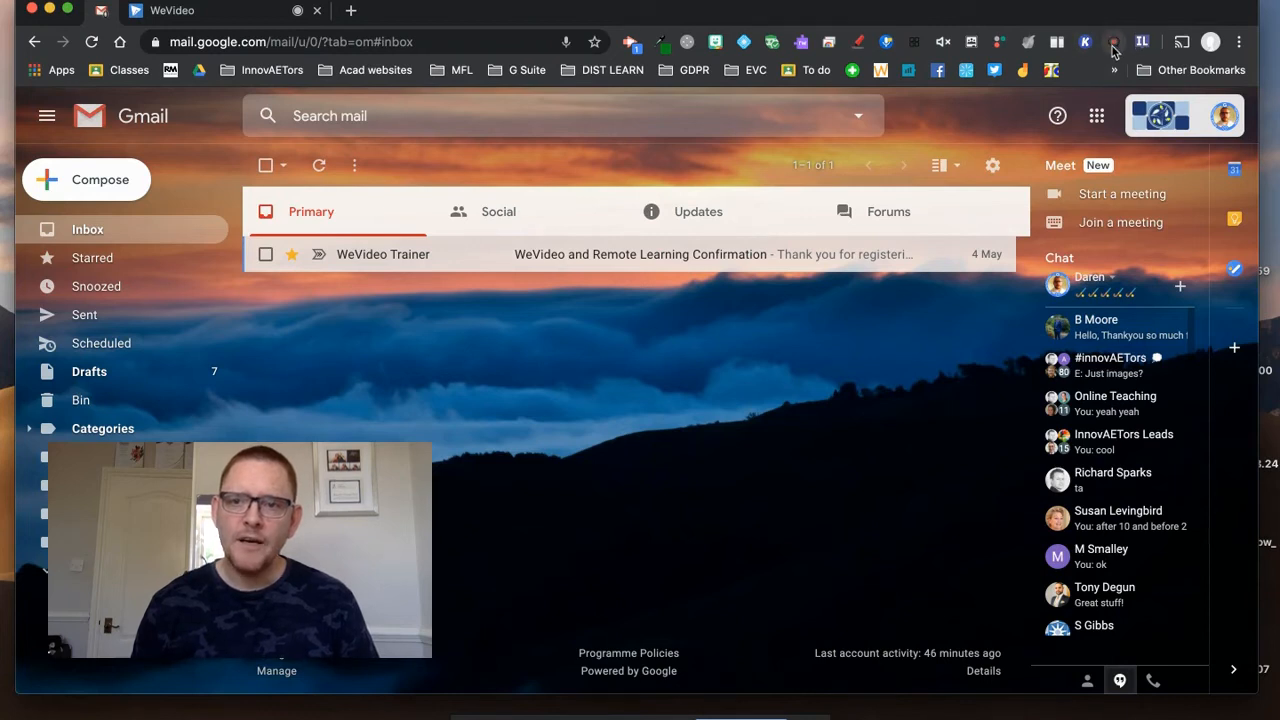
Step: Check the dictation extension's options, then start a new blank email message
{"action": "right_click", "coordinate": [1113, 42]}
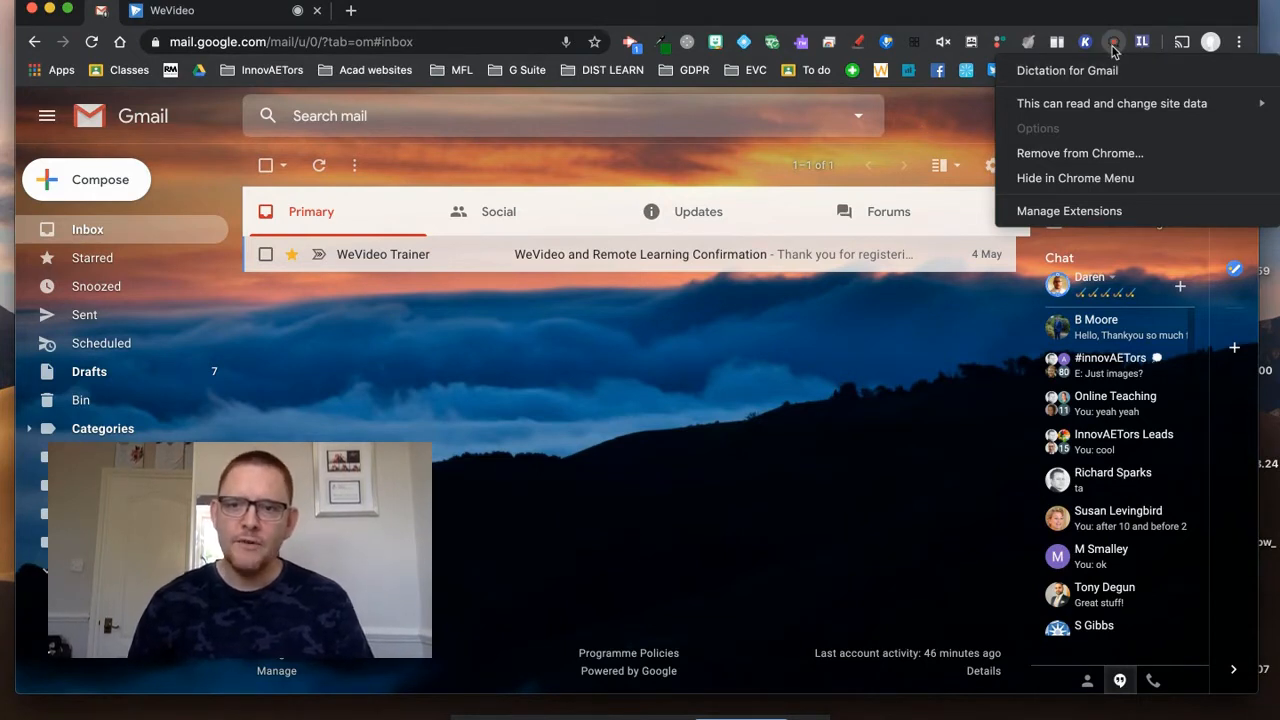
{"action": "mouse_move", "coordinate": [940, 126]}
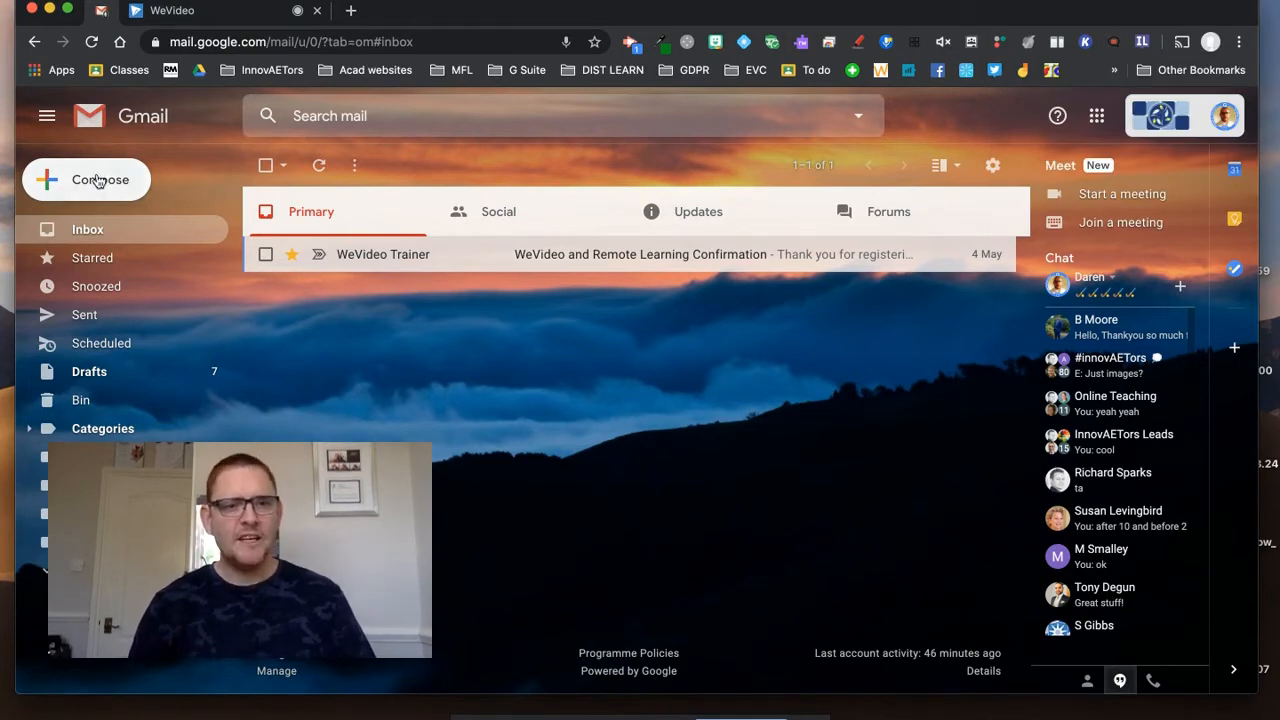
{"action": "left_click", "coordinate": [87, 179]}
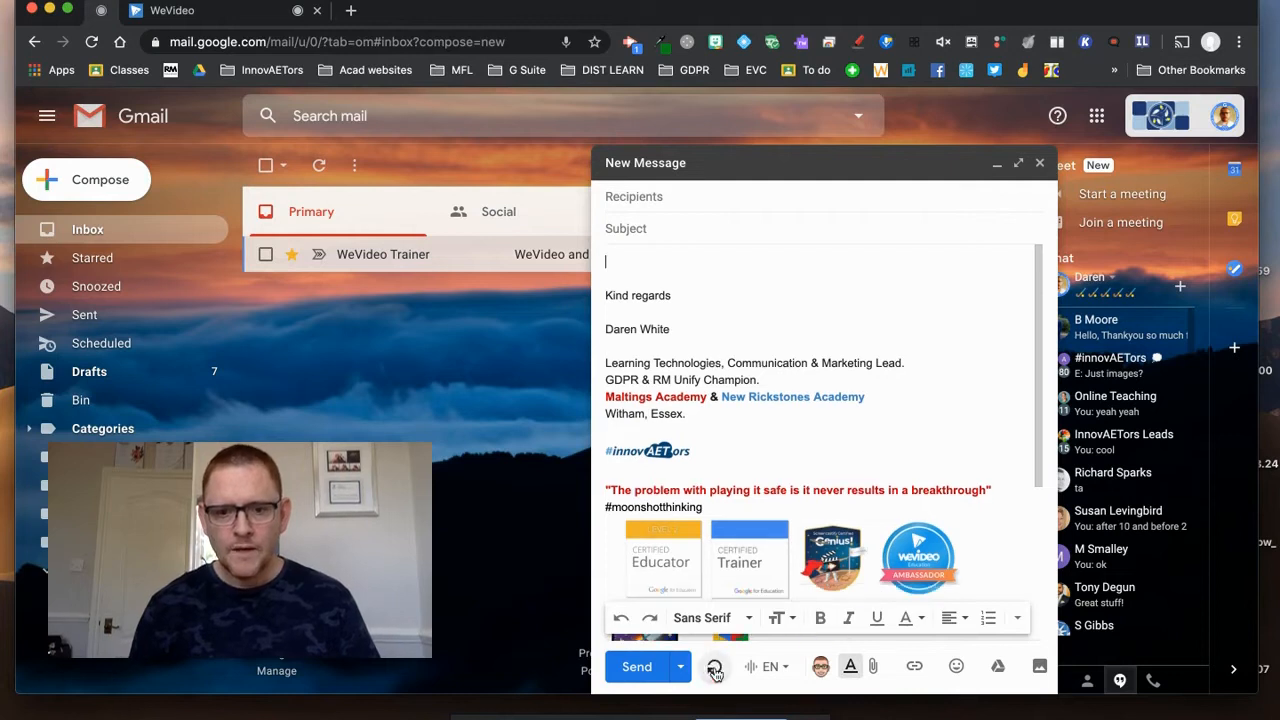
Step: Dictate the English note saying the proofs are ready to check and asking for a look
{"action": "left_click", "coordinate": [715, 667]}
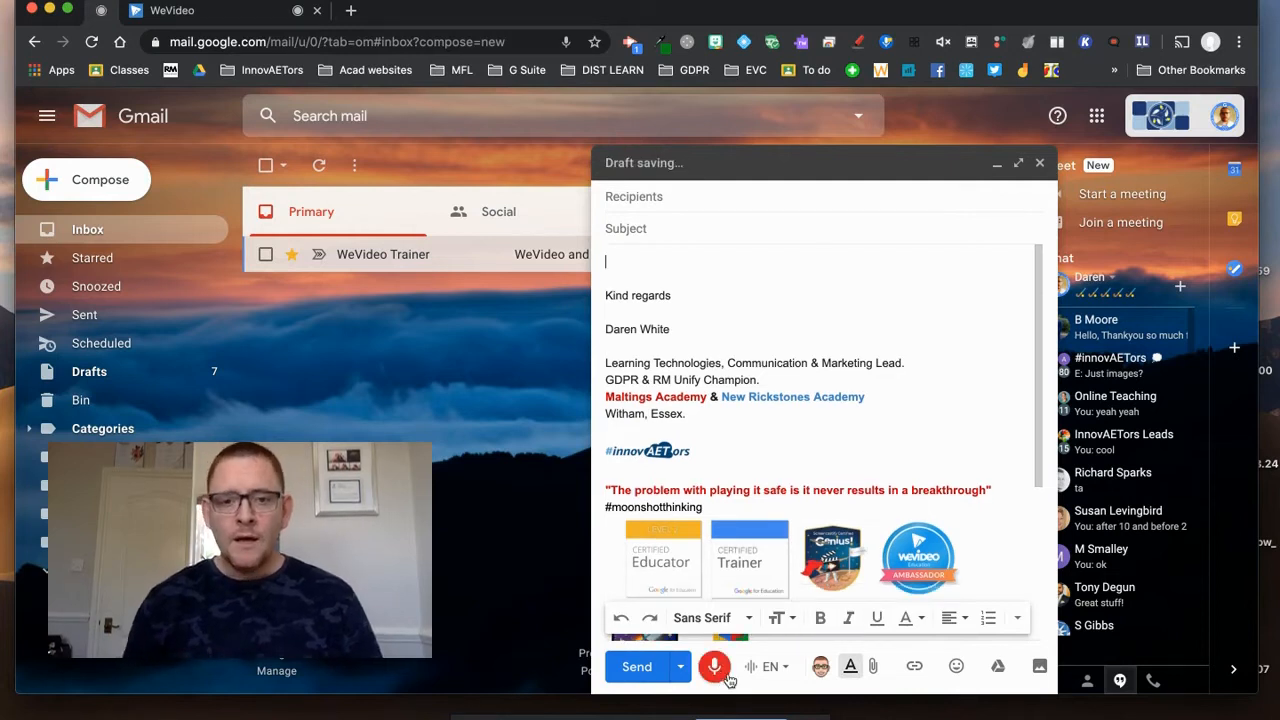
{"action": "type", "text": "hide"}
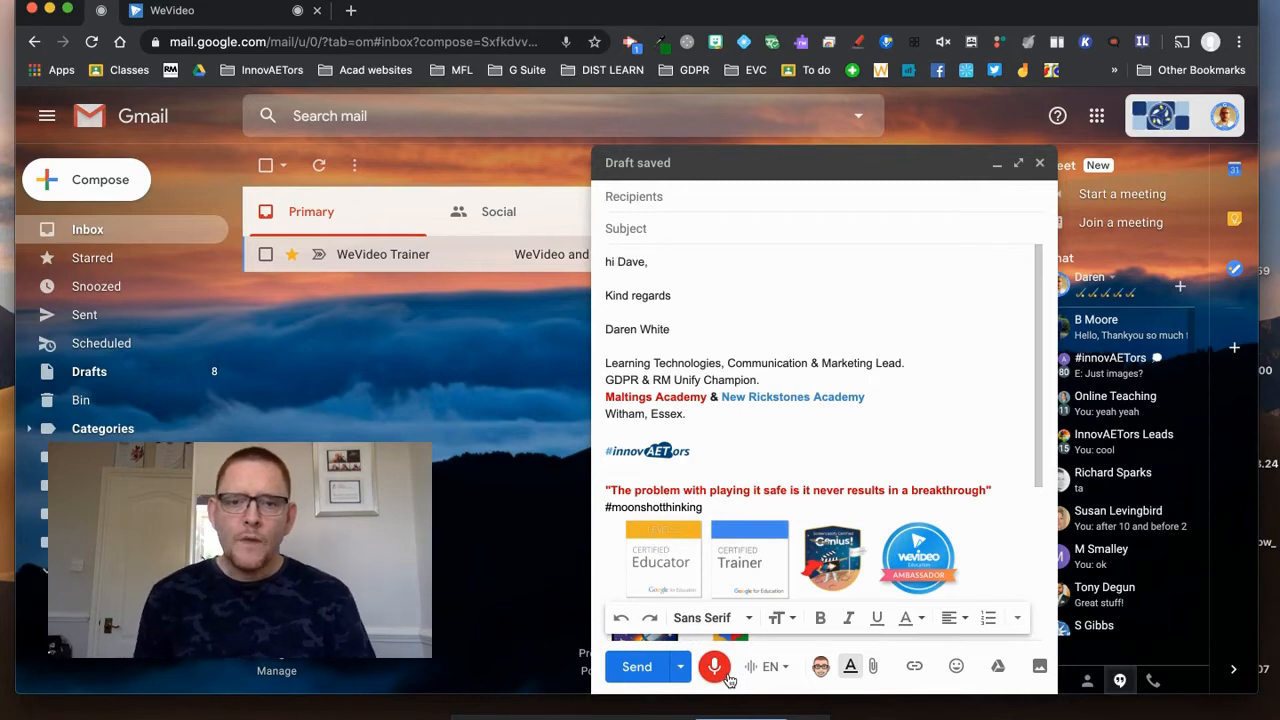
{"action": "type", "text": "I'm just dropping you a quick email to let you know"}
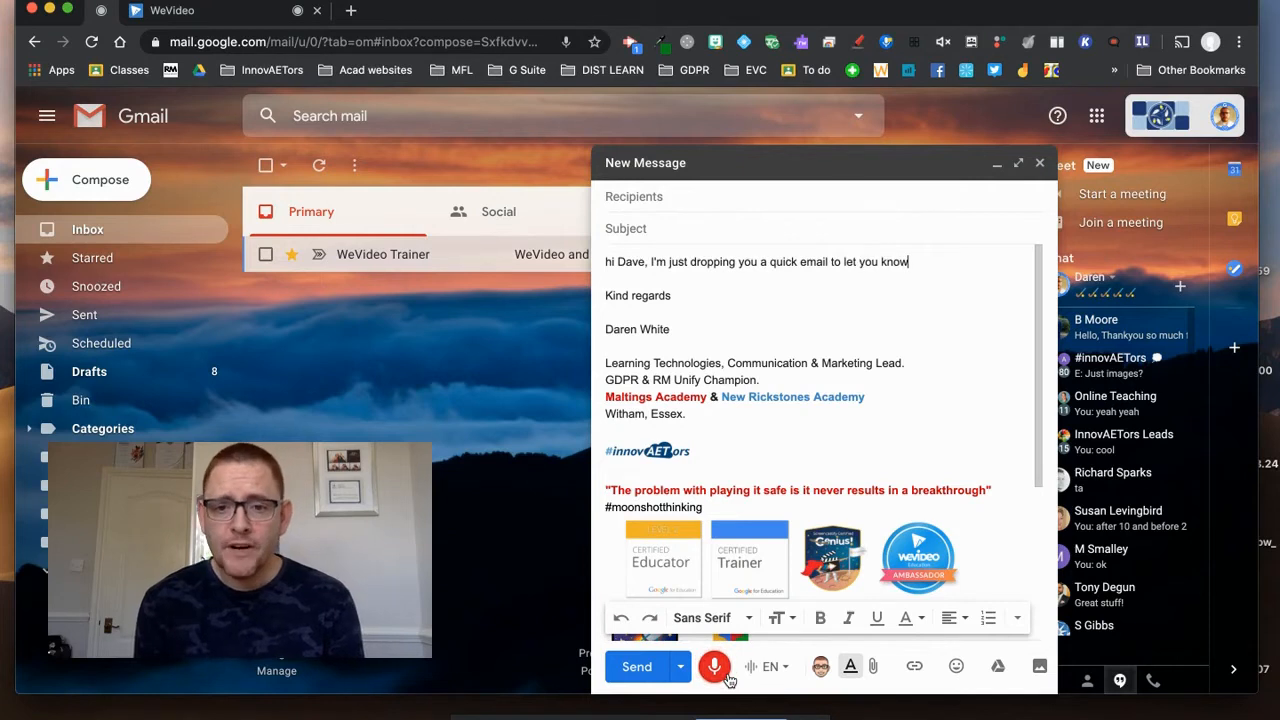
{"action": "type", "text": "that your proofs are ready for you to check"}
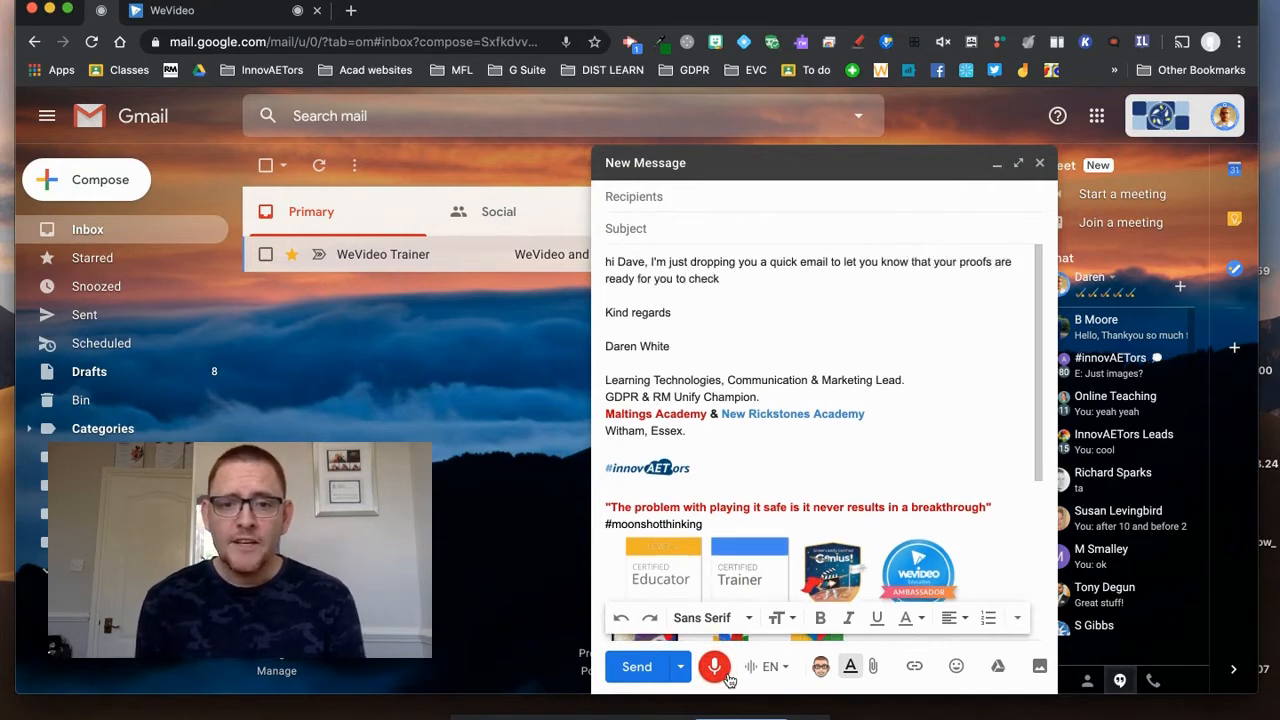
{"action": "type", "text": "can you take a look at them and then sign the confirmation and return it back to me please. Thanks"}
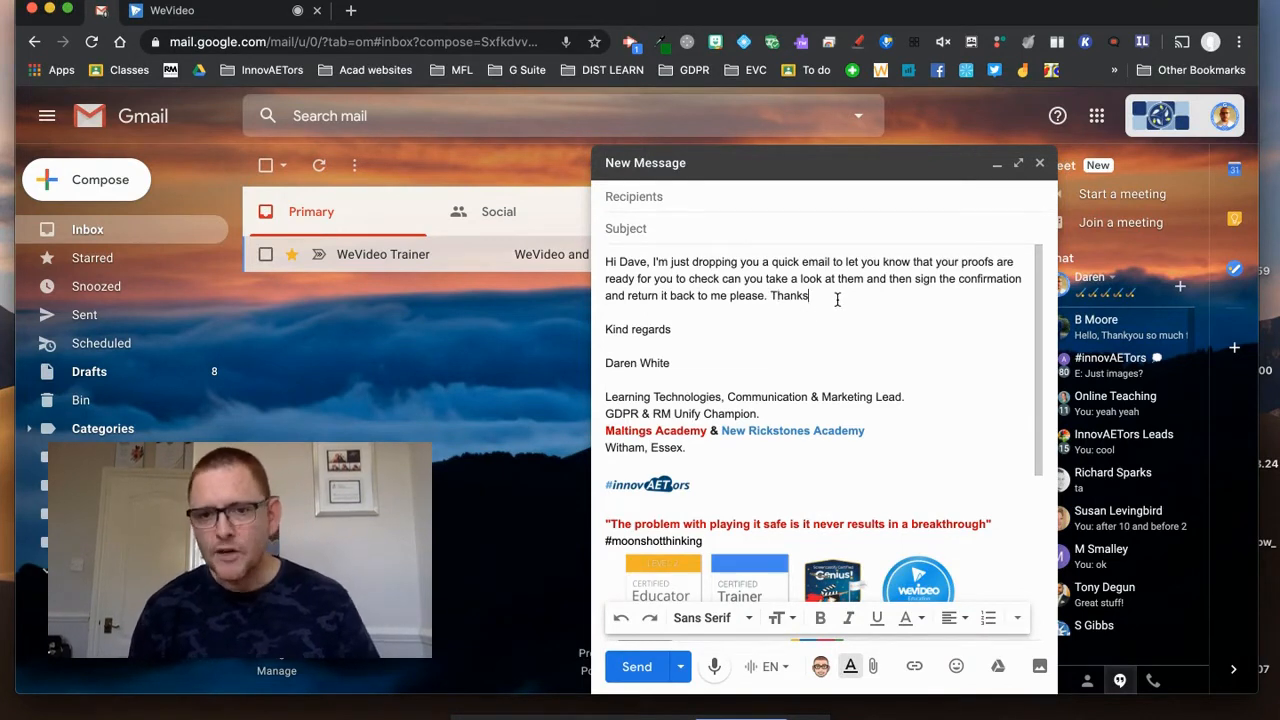
Step: Put the greeting on its own line and save the English message as a draft
{"action": "key", "text": "Enter"}
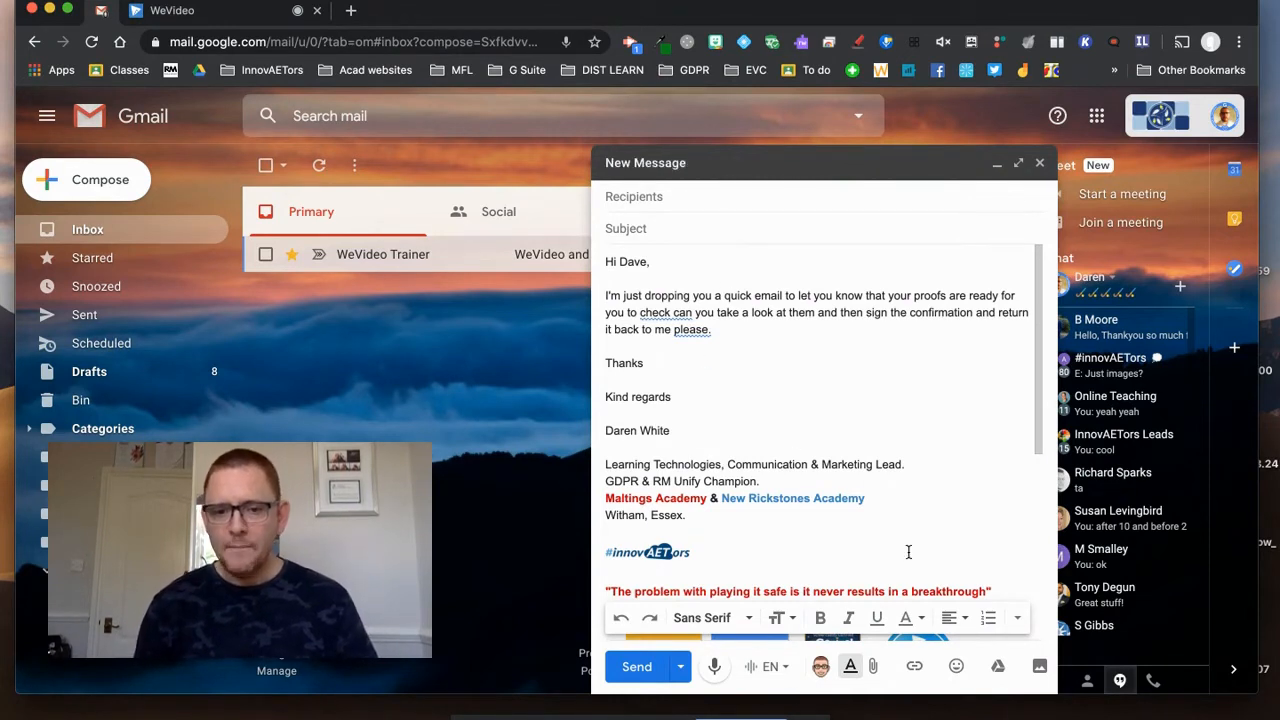
{"action": "mouse_move", "coordinate": [1039, 162]}
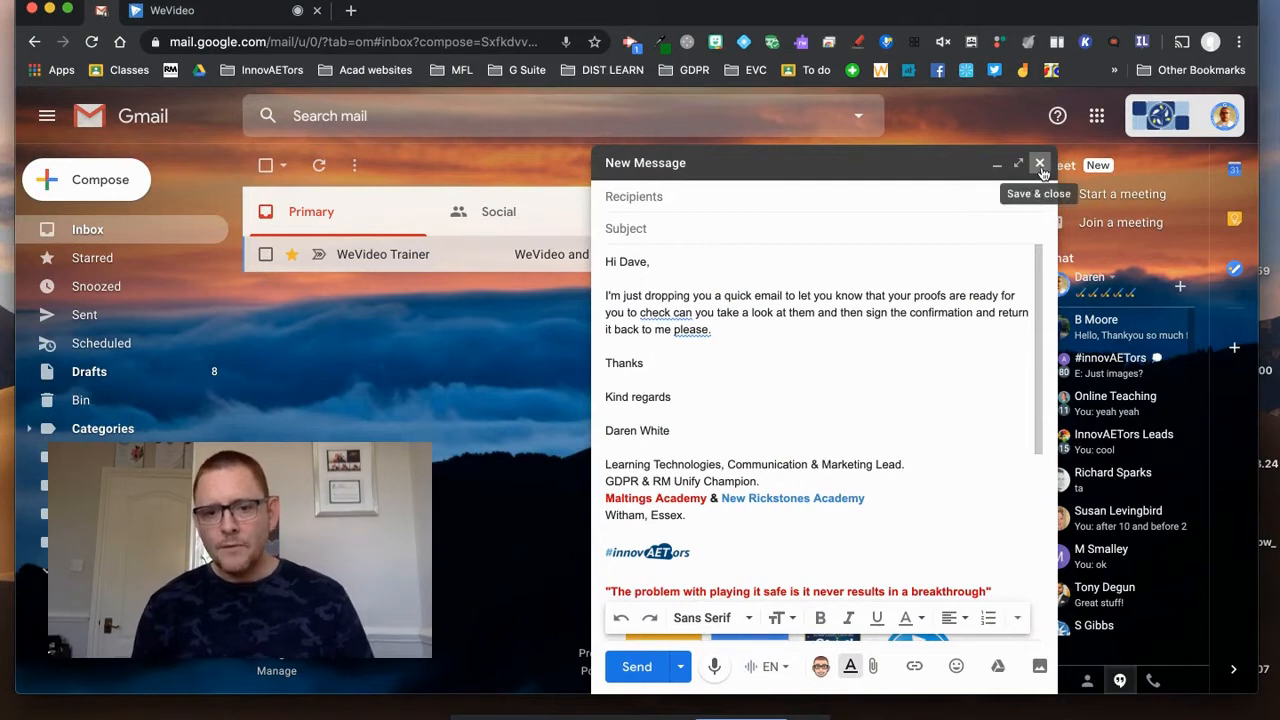
{"action": "left_click", "coordinate": [1039, 163]}
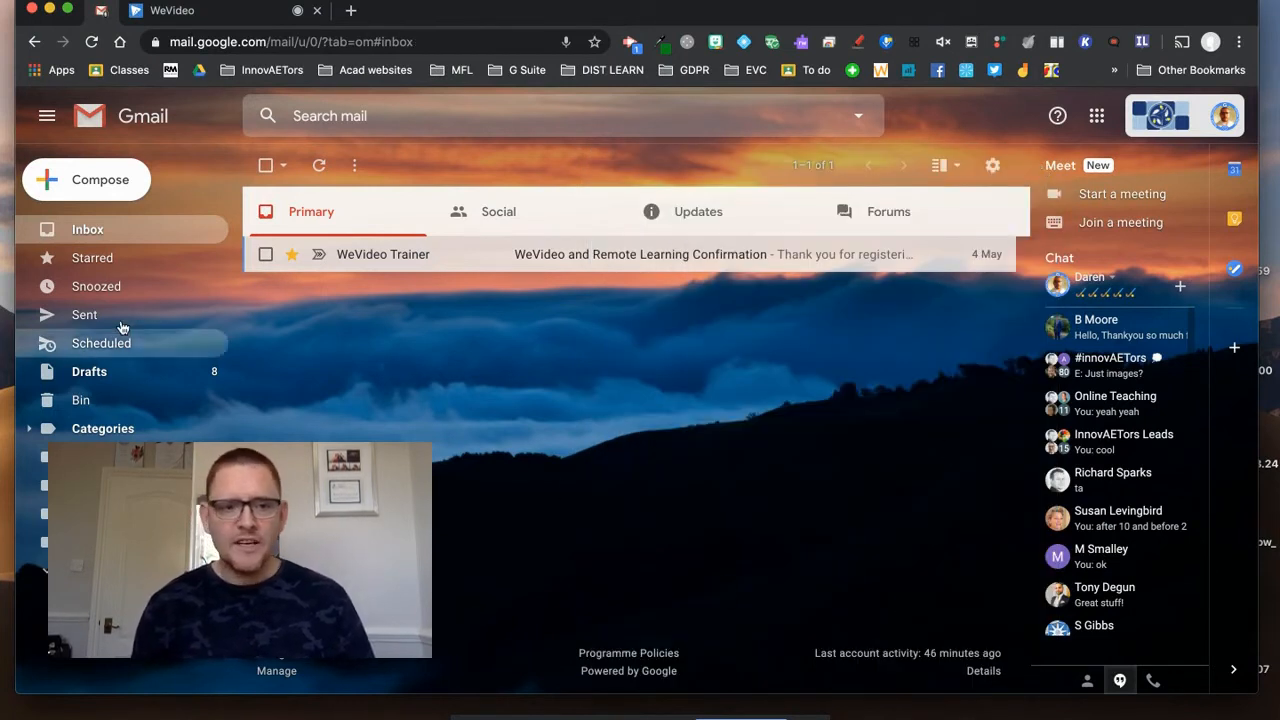
Step: Start a second message and switch dictation language to Español - España
{"action": "left_click", "coordinate": [86, 180]}
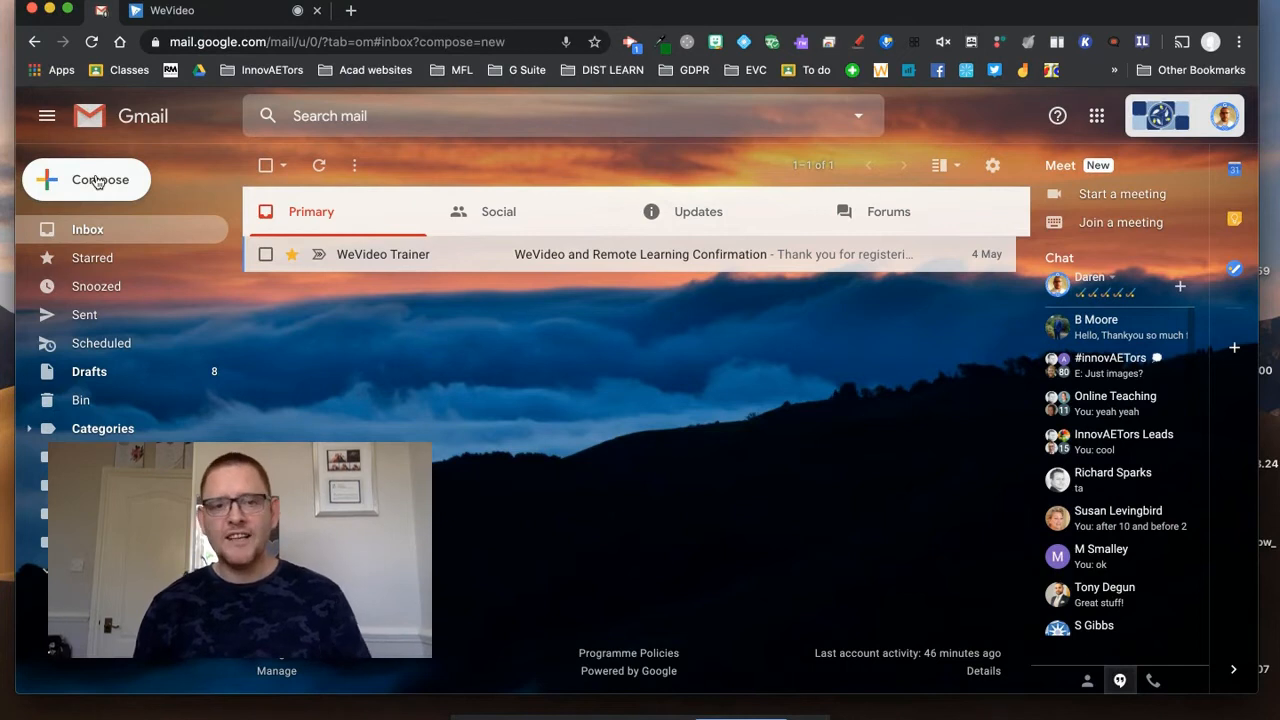
{"action": "left_click", "coordinate": [86, 180]}
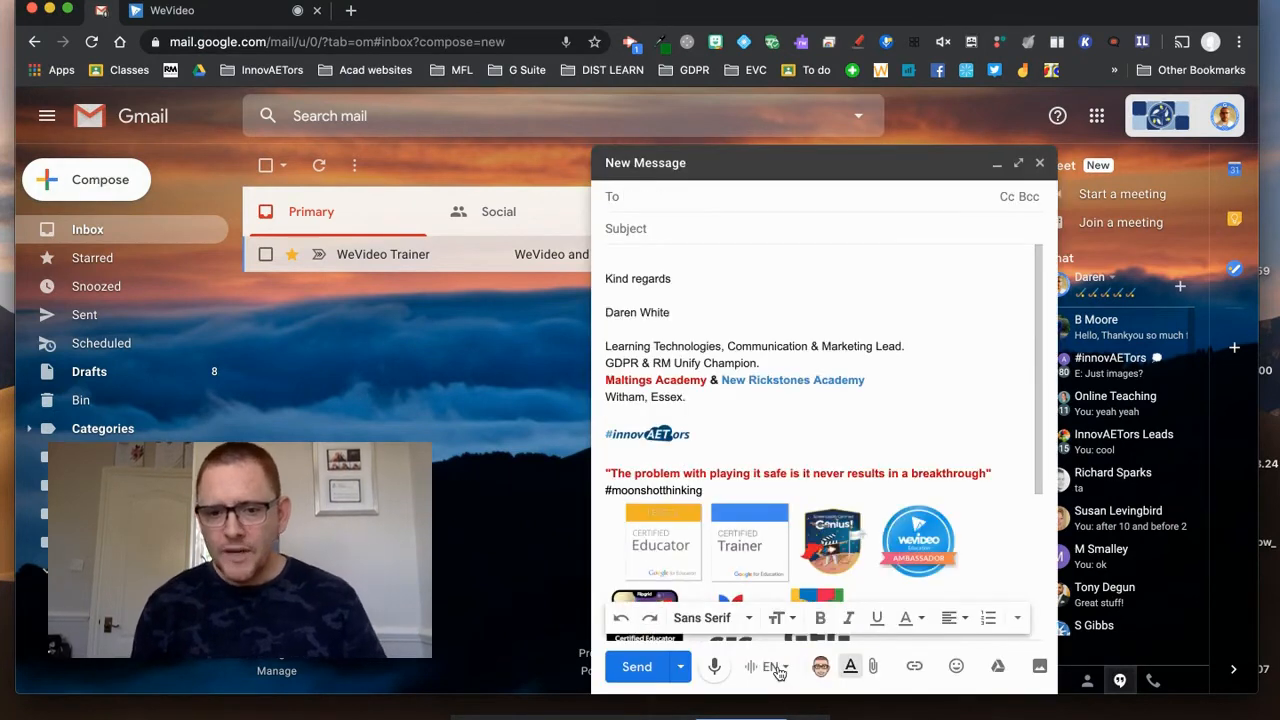
{"action": "left_click", "coordinate": [770, 666]}
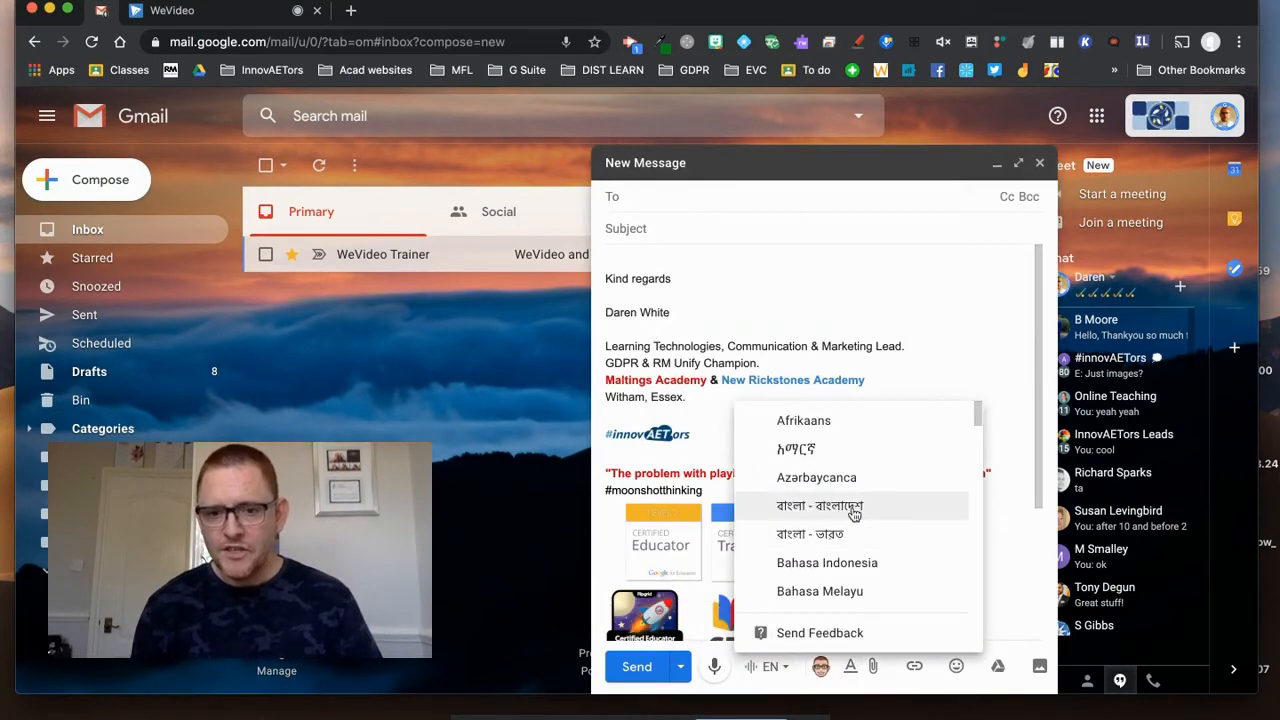
{"action": "scroll", "scroll_direction": "down", "scroll_amount": 3}
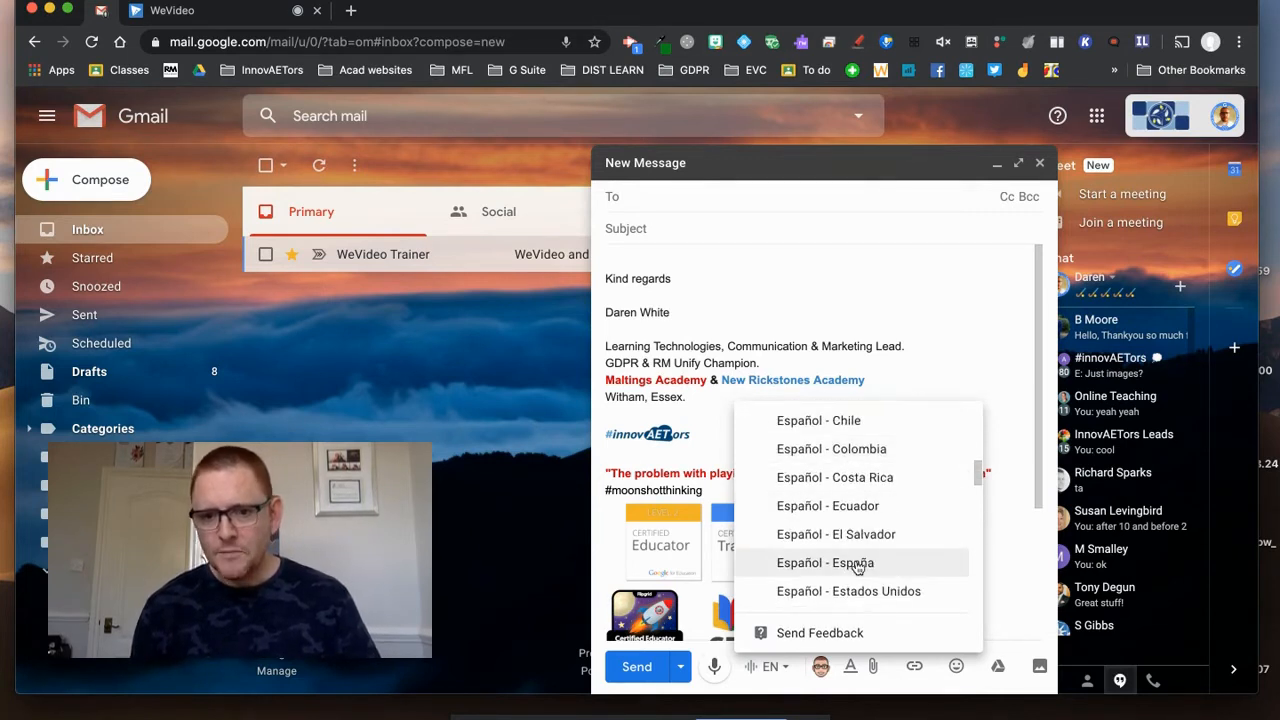
{"action": "left_click", "coordinate": [825, 562]}
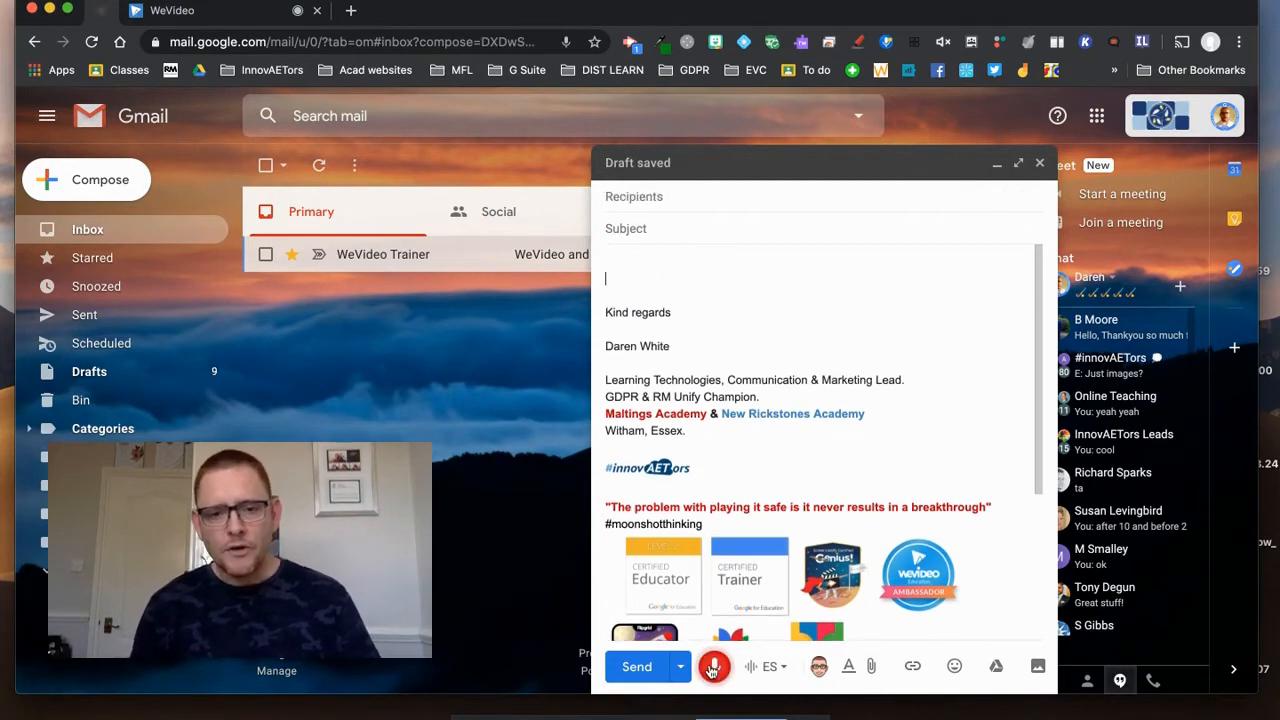
Step: Dictate the Spanish text 'estimado señor, tengo unas problemas aceptando la…', then stop dictation
{"action": "type", "text": "estimado señor le estoy escribiendo porque"}
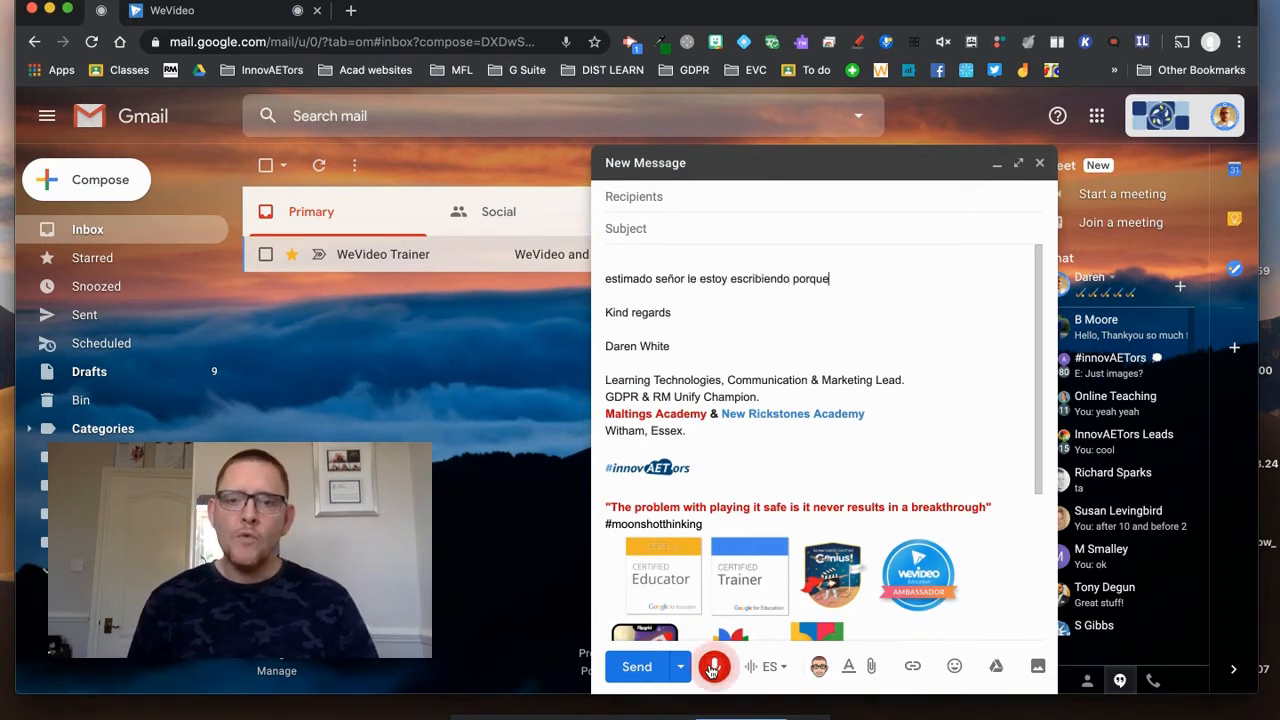
{"action": "type", "text": "tengo unas problemas"}
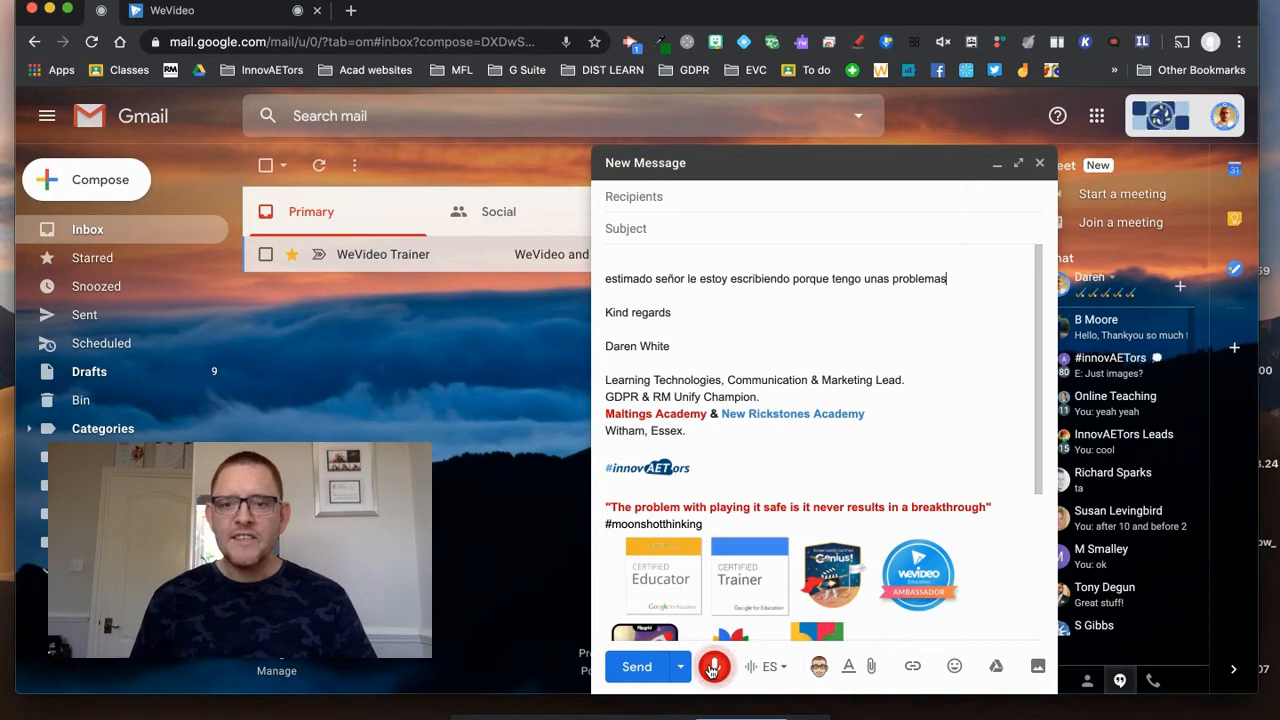
{"action": "type", "text": "aceptando la red mientras estamos"}
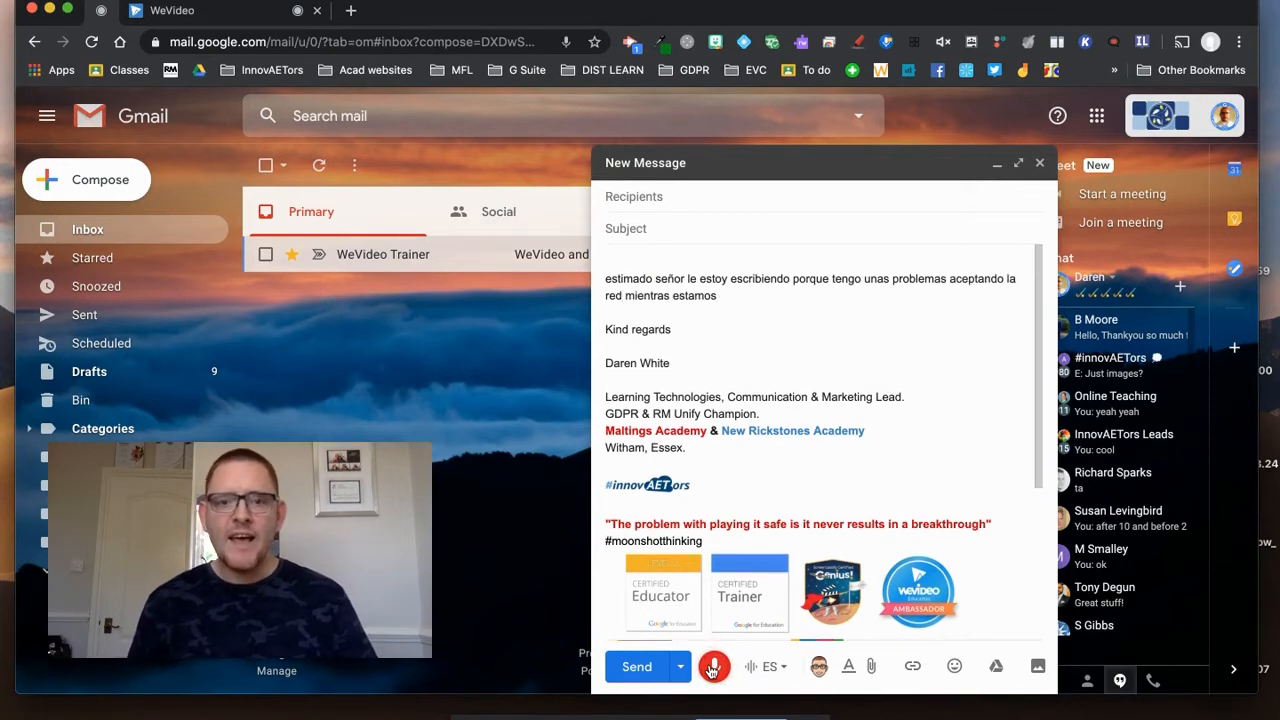
{"action": "type", "text": "en estas estos tiempos perdón"}
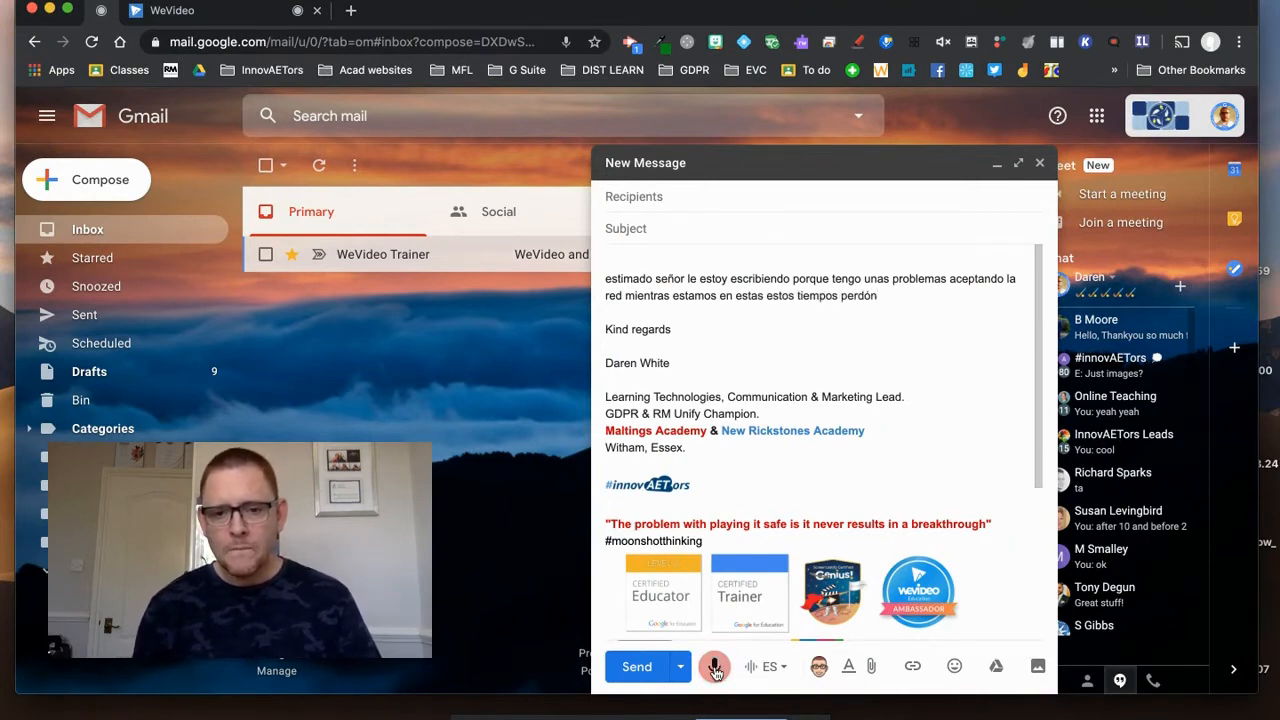
{"action": "left_click", "coordinate": [714, 666]}
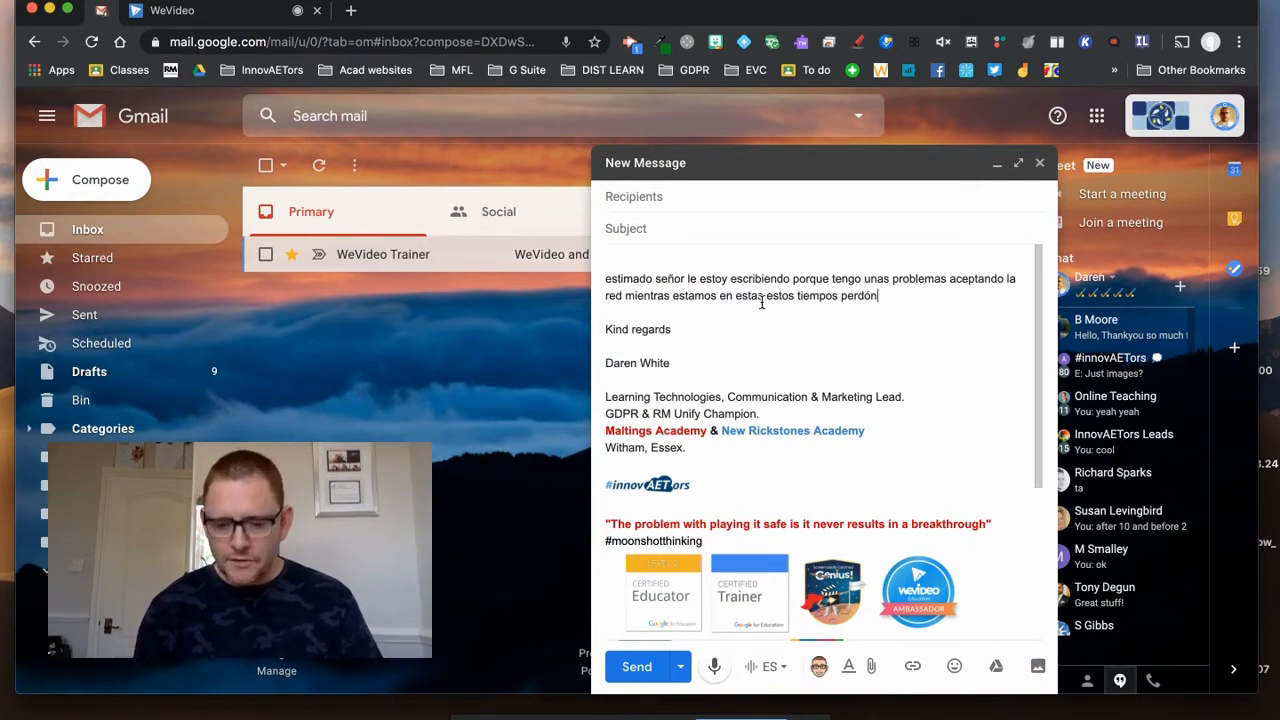
Step: Delete the stray dictated words from the Spanish draft
{"action": "key", "text": "Backspace"}
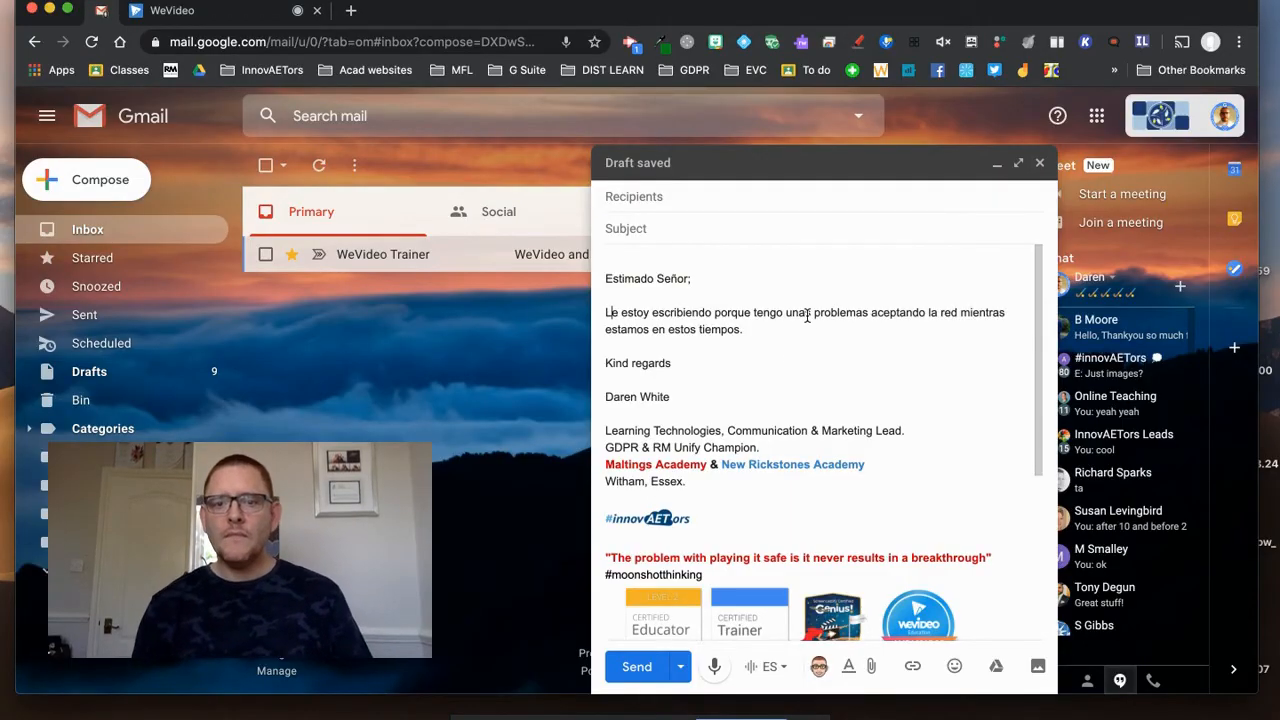
{"action": "mouse_move", "coordinate": [848, 414]}
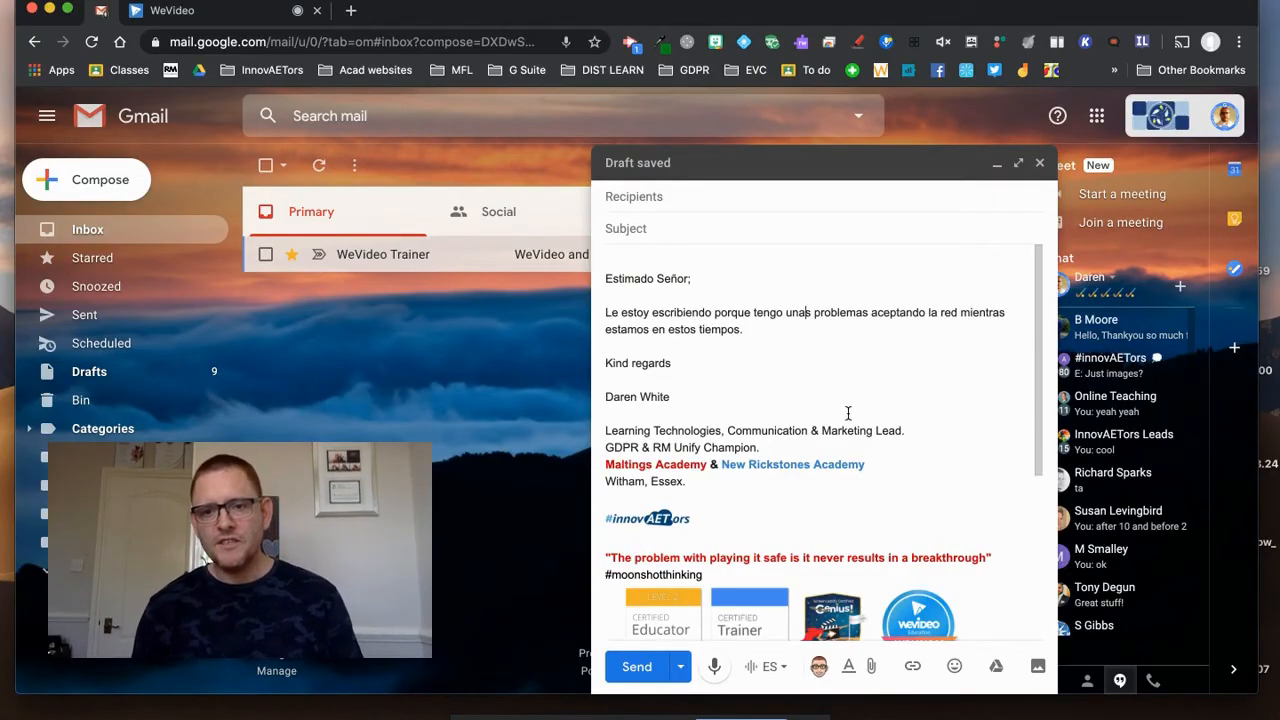